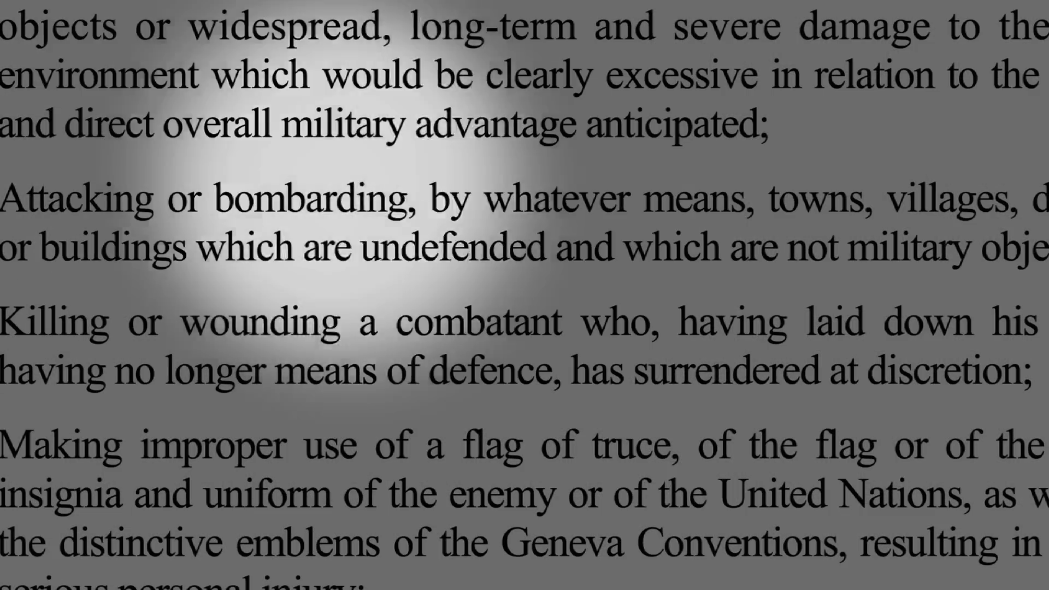
scroll(up, 3)
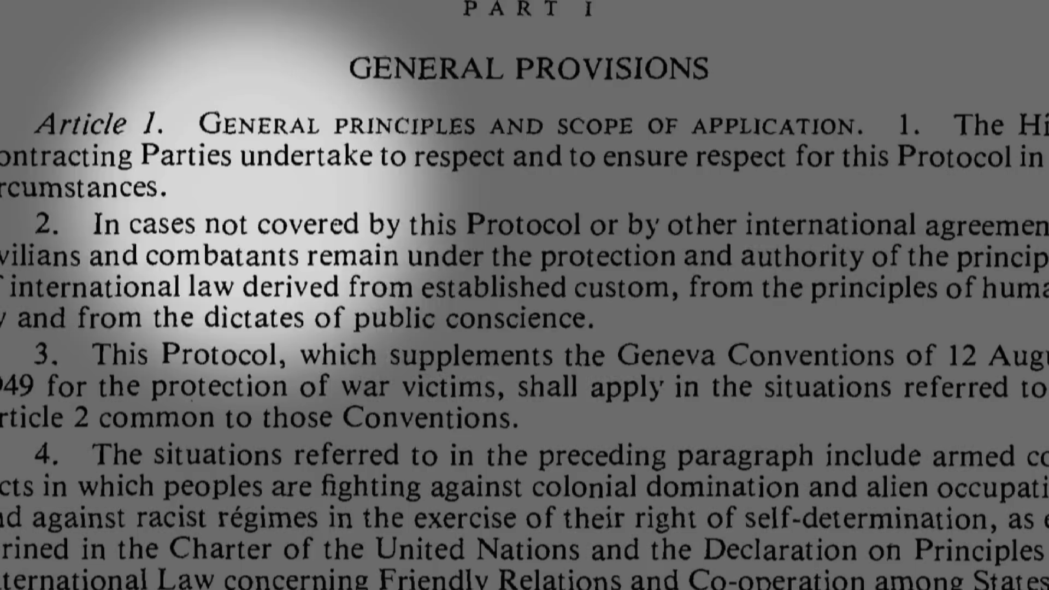